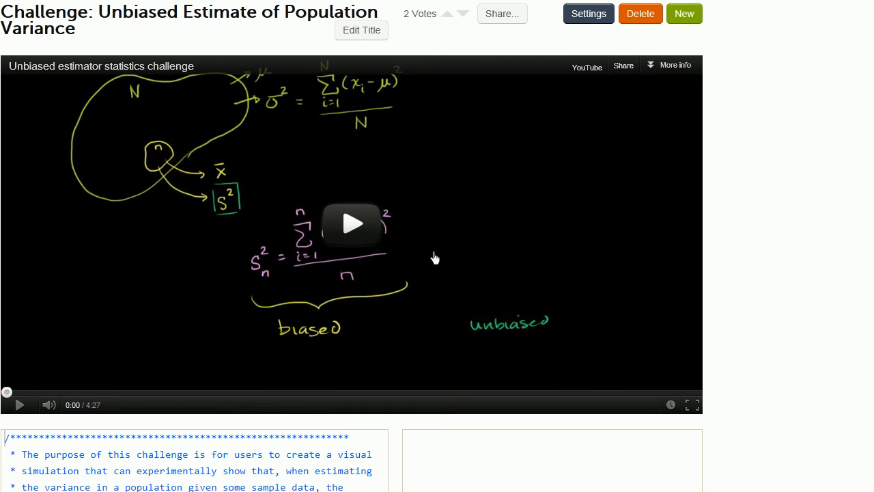
scroll("down", 3)
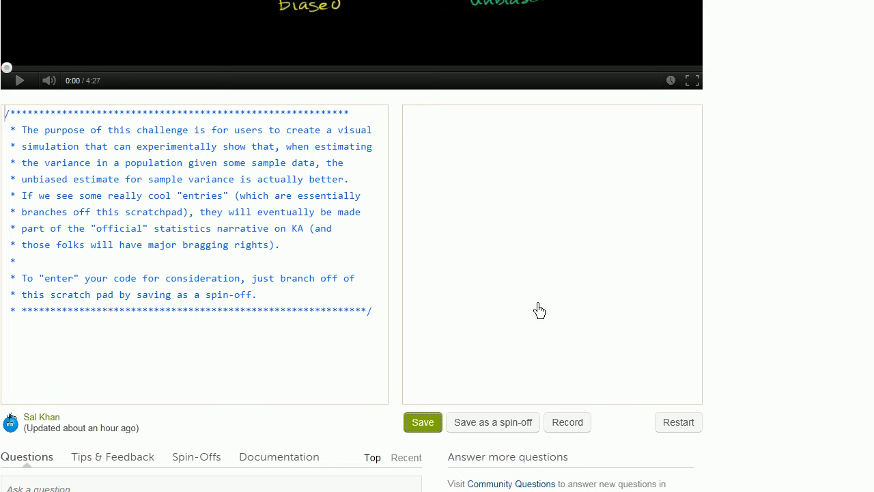
mouse_move(536, 274)
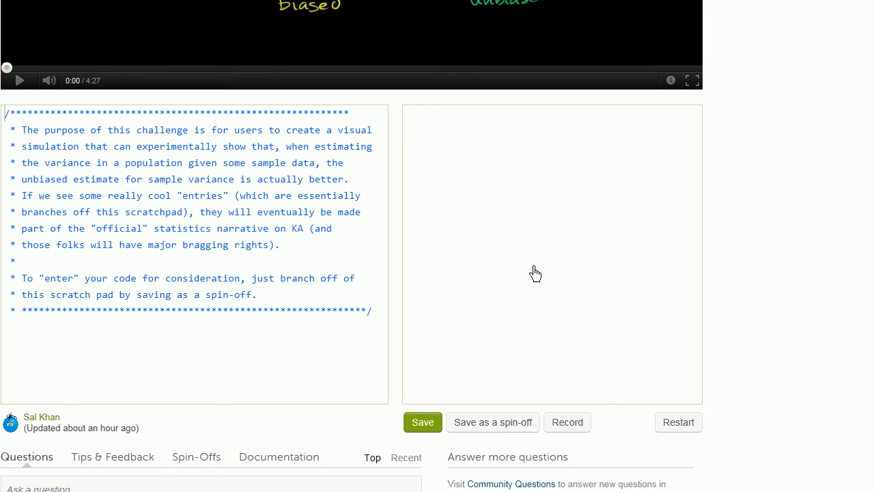
mouse_move(545, 231)
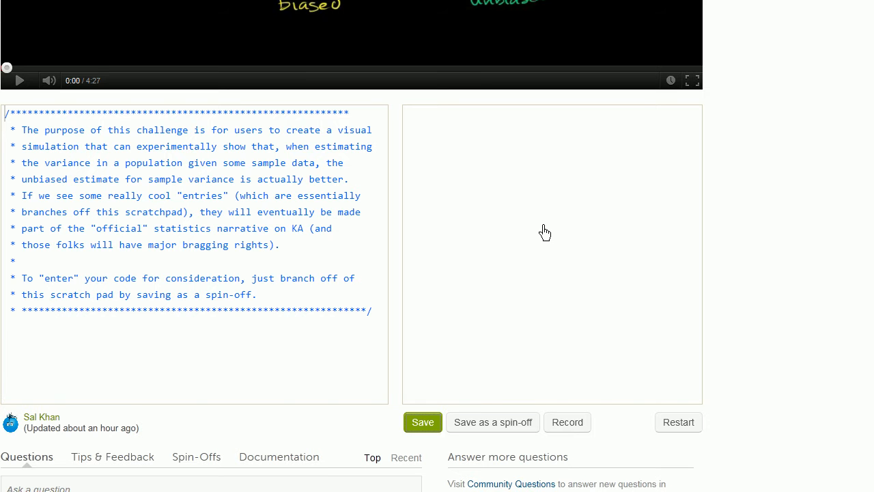
mouse_move(849, 252)
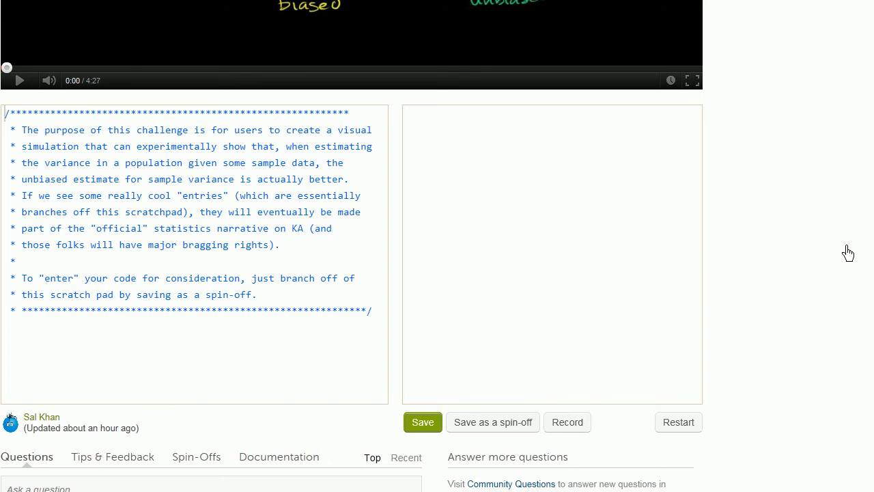
scroll("down", 3)
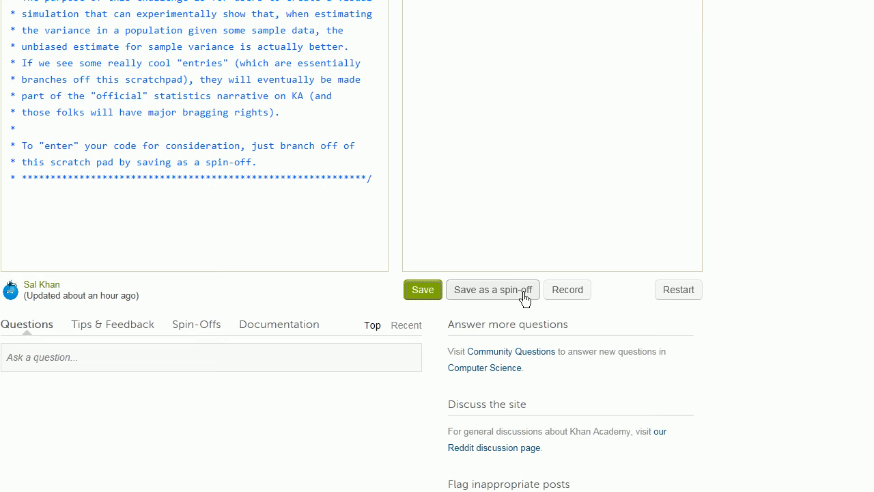
mouse_move(467, 305)
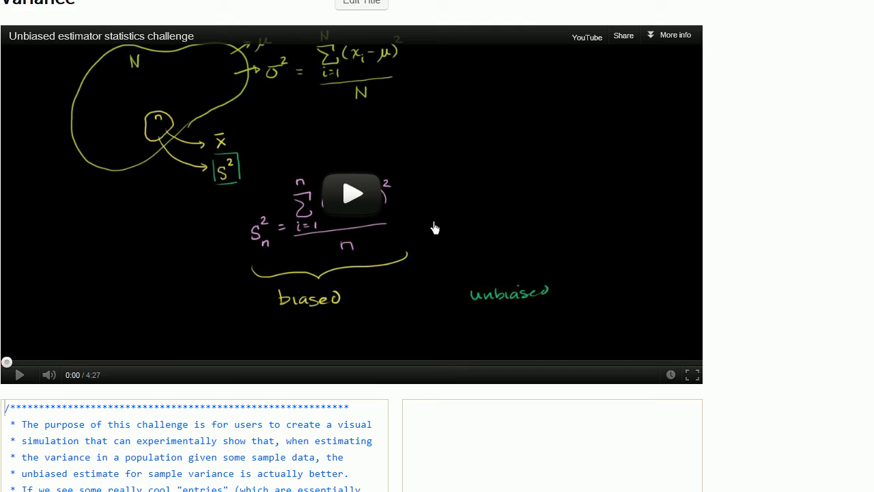
scroll("down", 3)
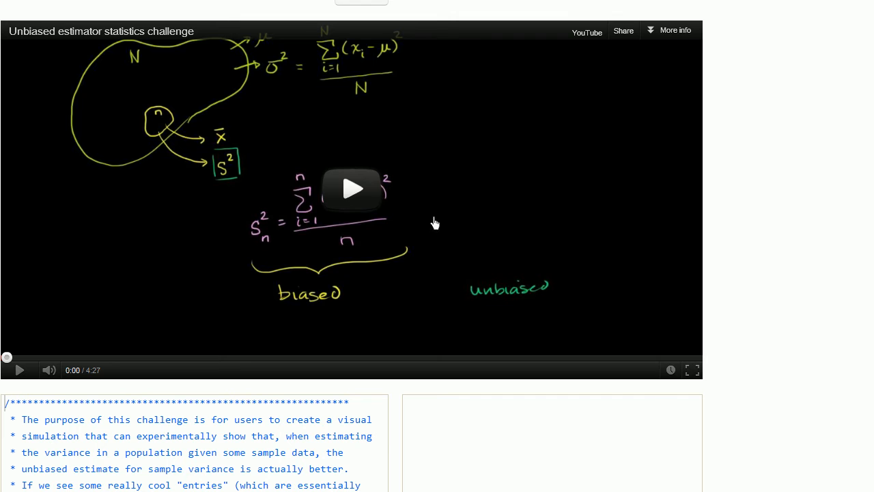
mouse_move(772, 222)
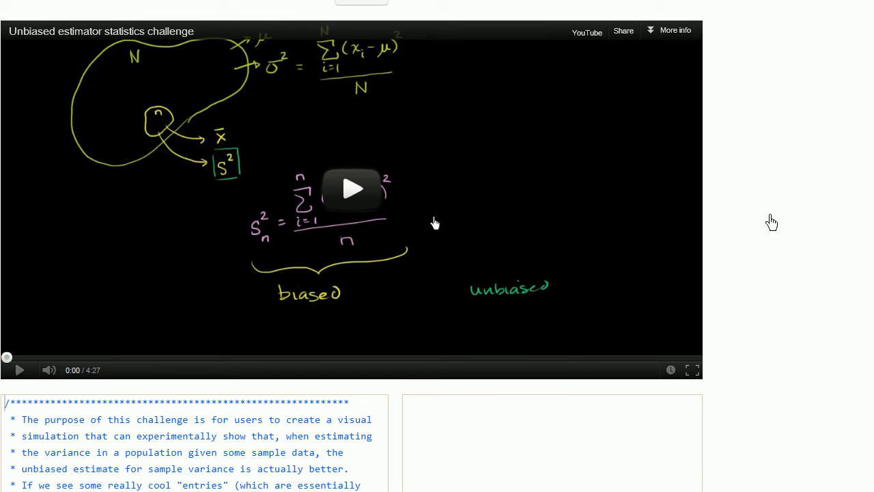
mouse_move(352, 189)
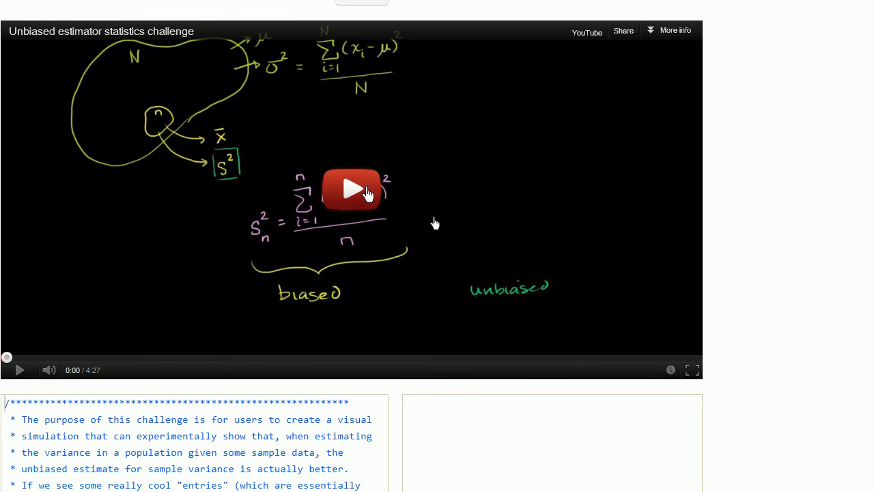
scroll("down", 3)
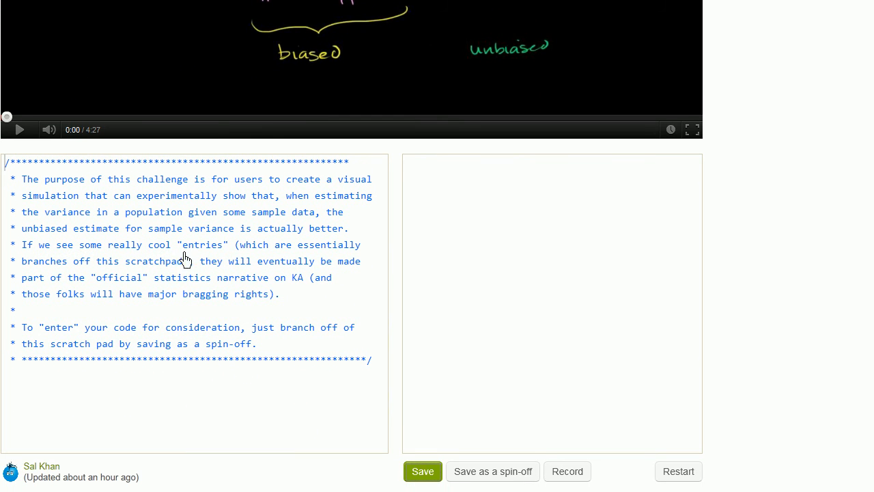
mouse_move(100, 400)
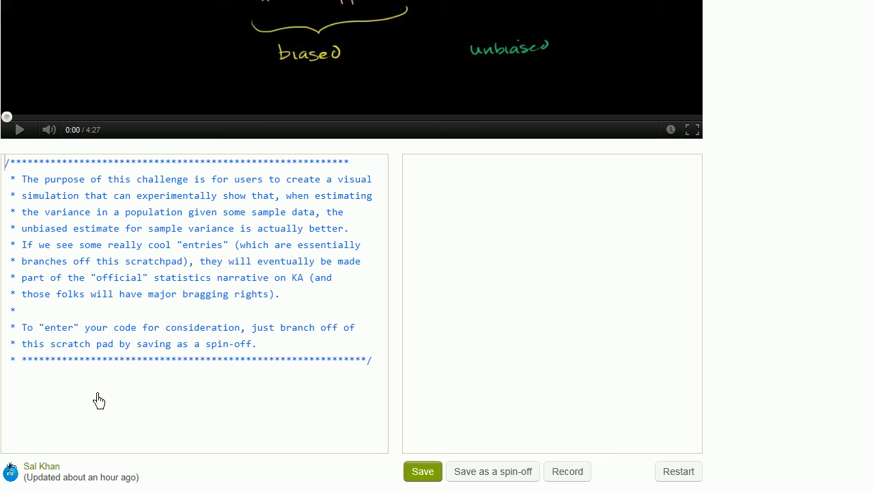
mouse_move(459, 354)
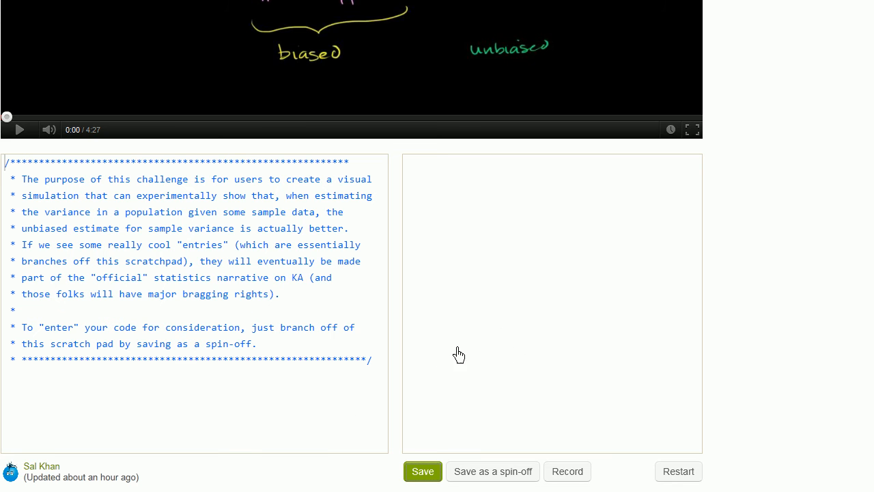
mouse_move(423, 198)
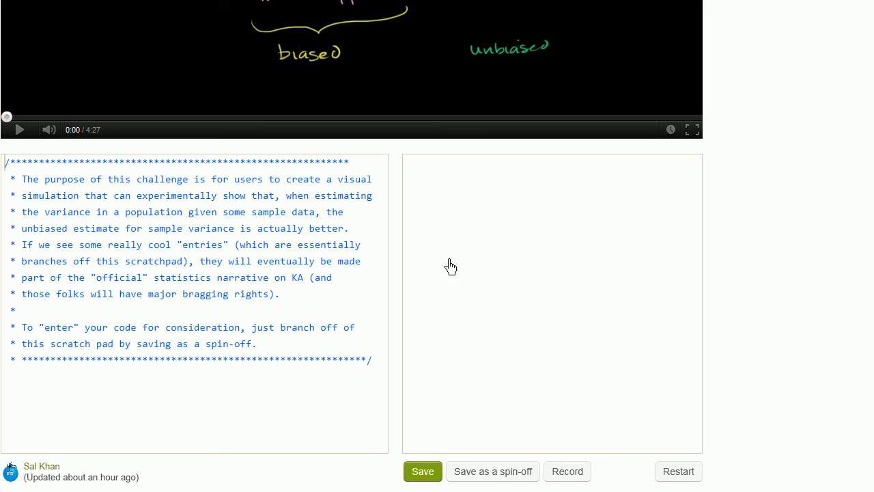
mouse_move(498, 358)
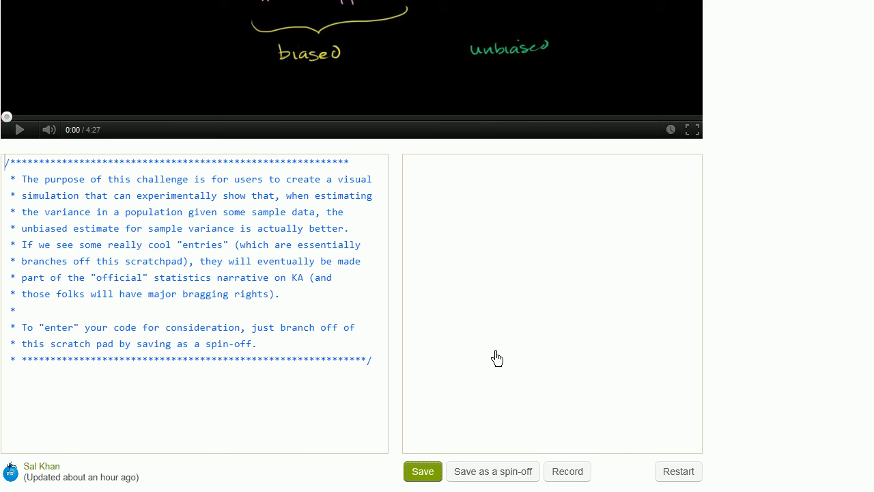
mouse_move(421, 354)
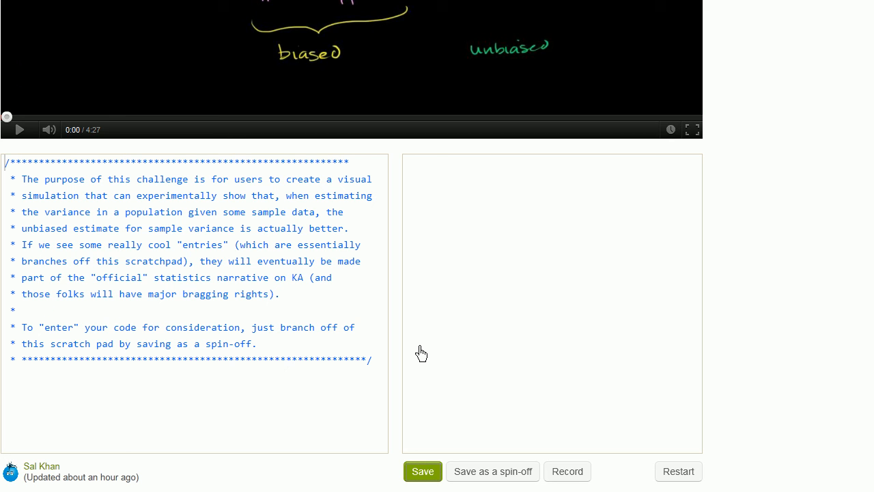
mouse_move(685, 284)
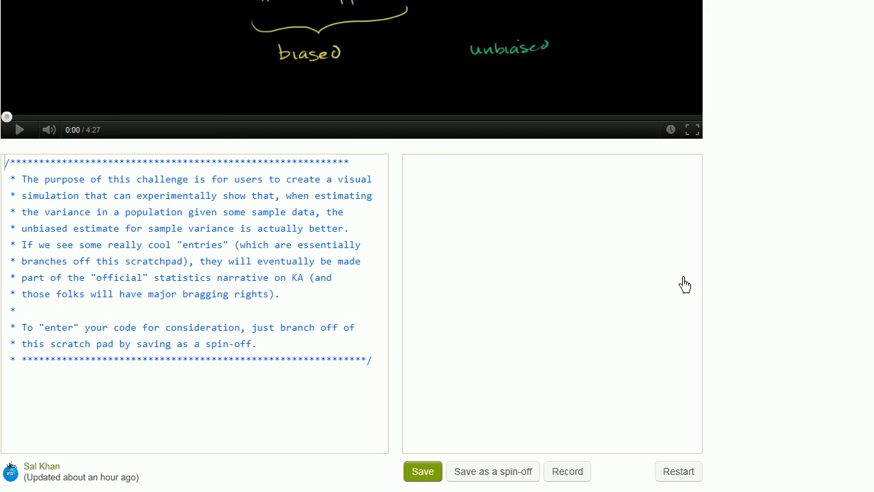
scroll("down", 3)
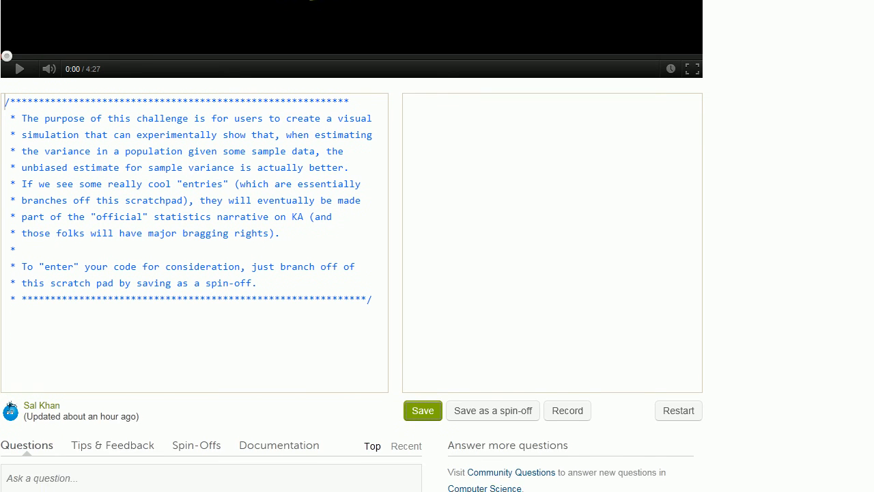
scroll("down", 3)
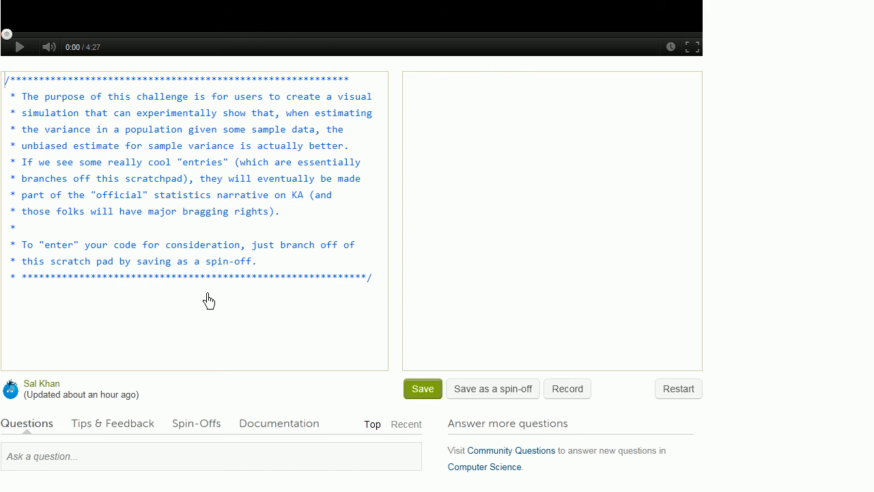
mouse_move(274, 394)
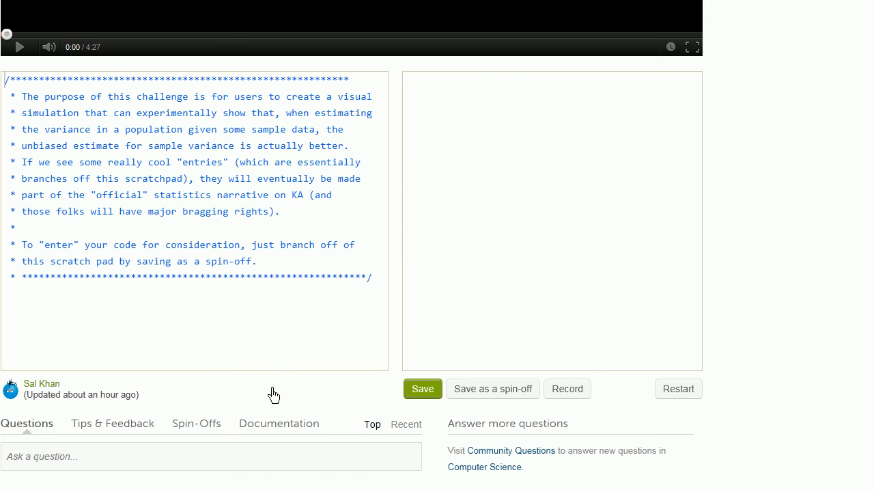
mouse_move(224, 410)
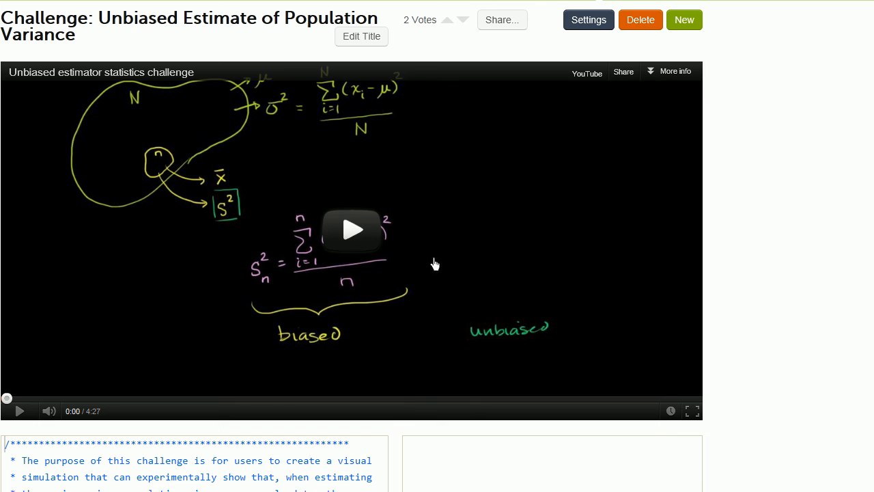
mouse_move(794, 299)
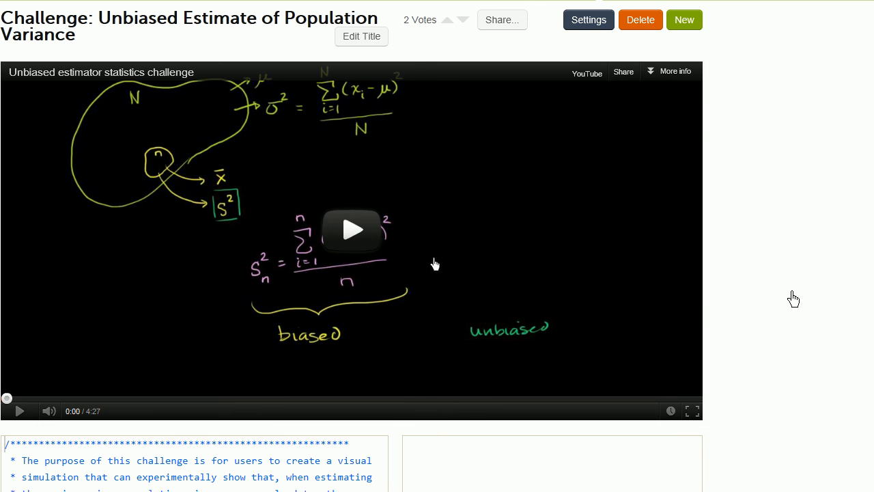